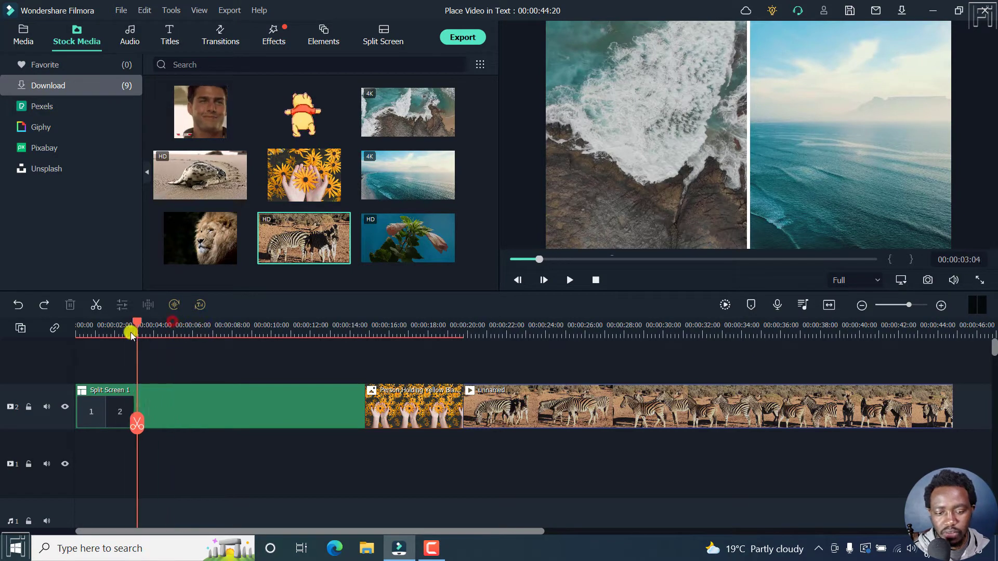
Split the zebra clip at about 24 seconds into pieces and select the middle piece.
left_click_drag(131, 327, 519, 327)
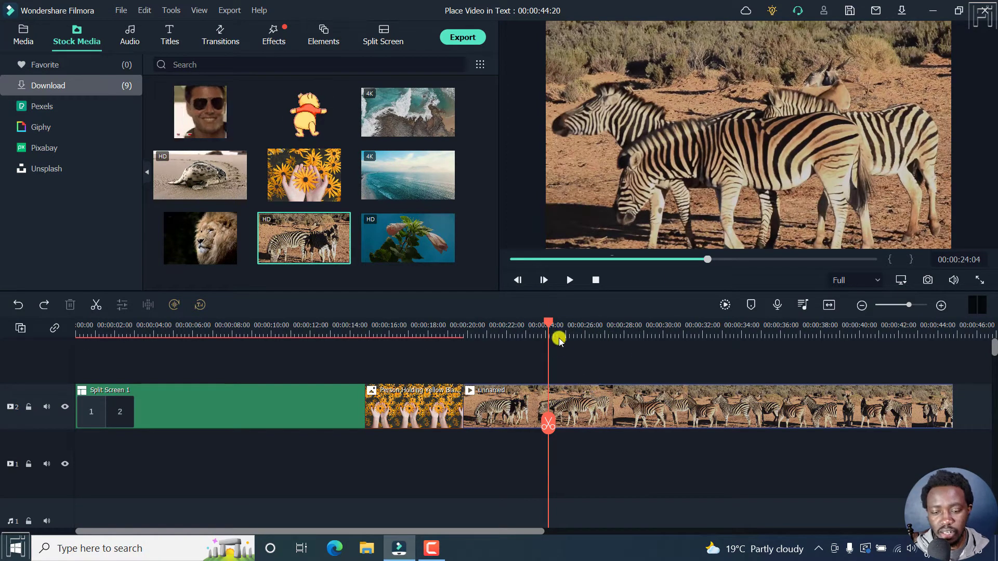
left_click(541, 406)
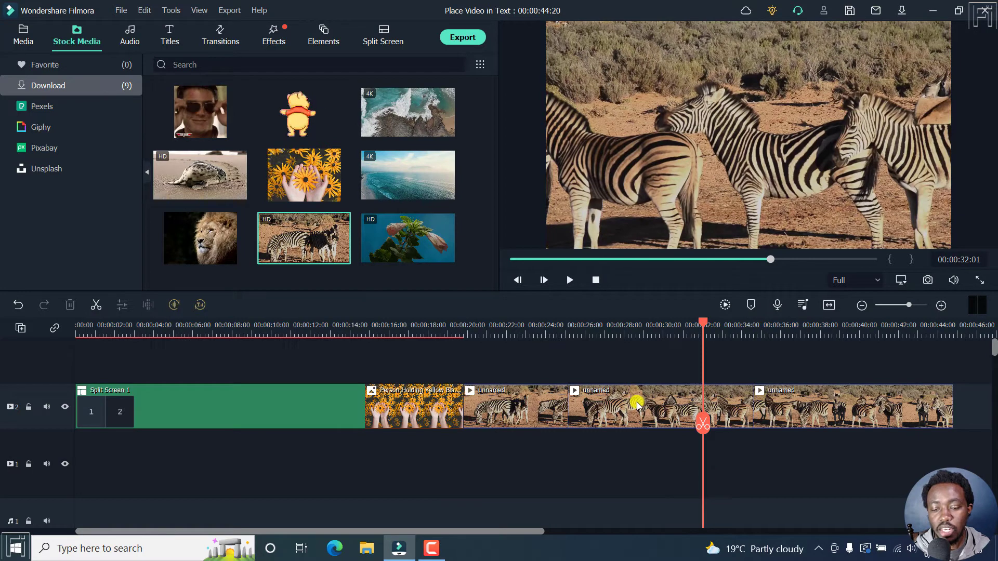
left_click(636, 407)
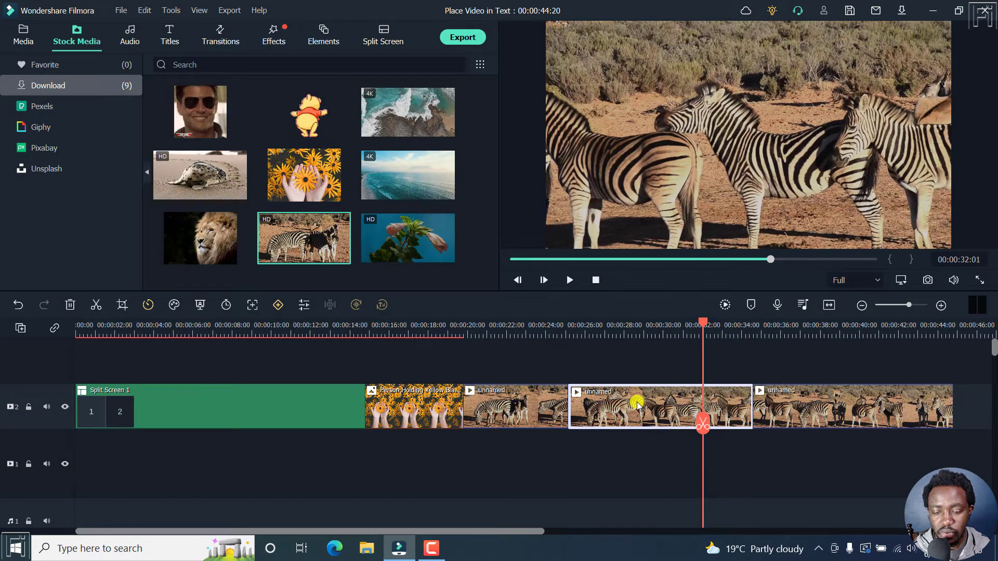
right_click(640, 407)
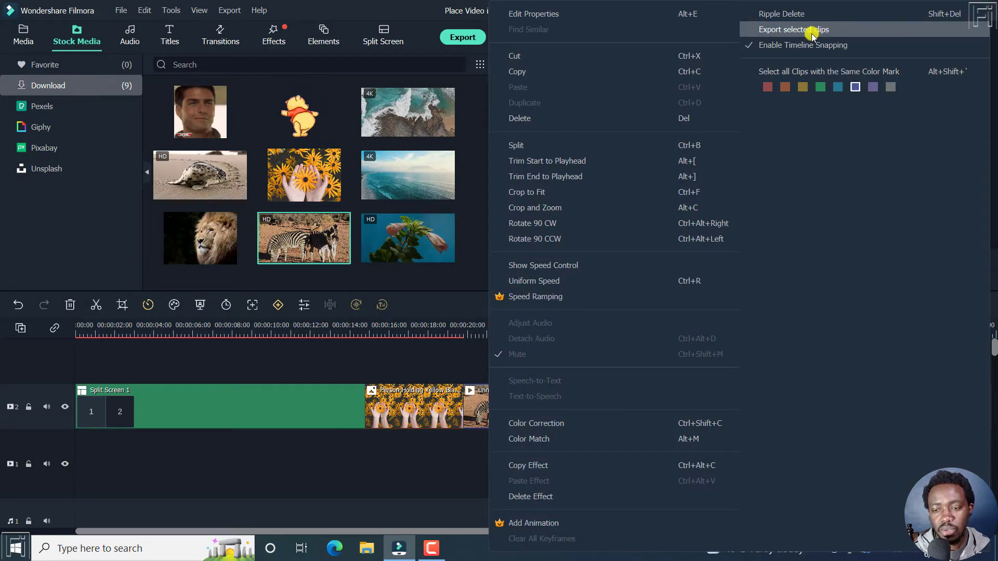
left_click(794, 29)
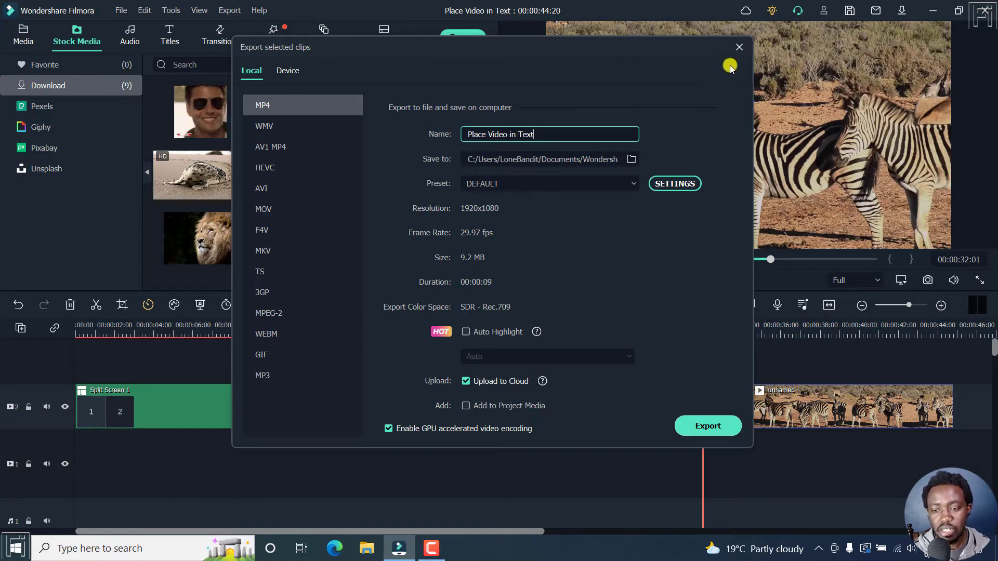
left_click(738, 47)
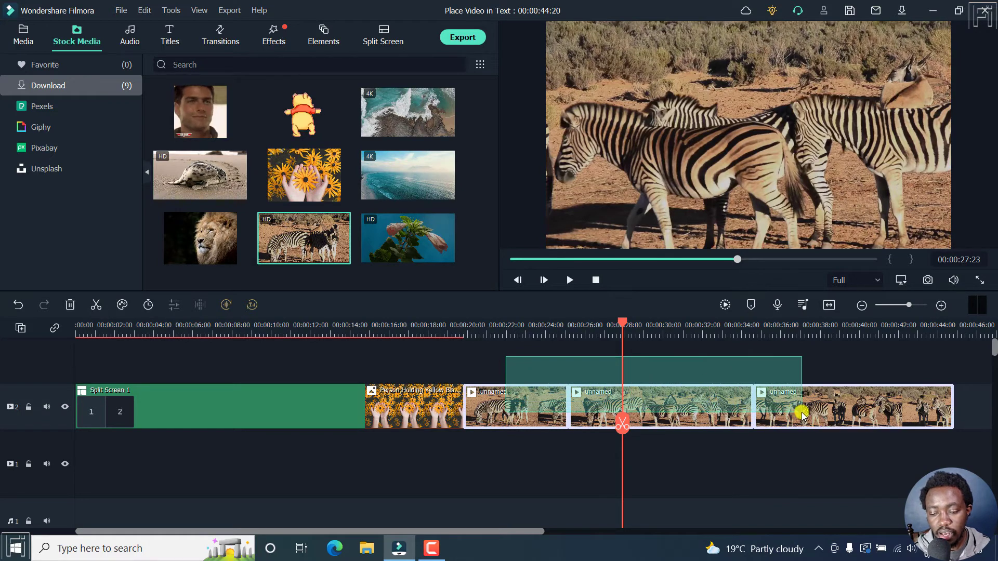
Bring up Export selected clips for the three zebra pieces, then dismiss it without exporting.
right_click(663, 393)
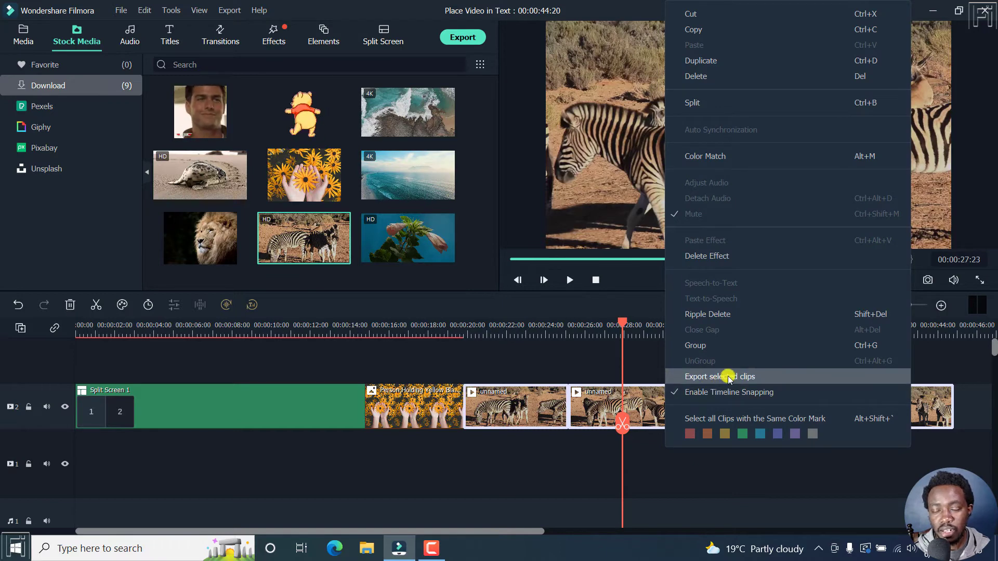
left_click(720, 377)
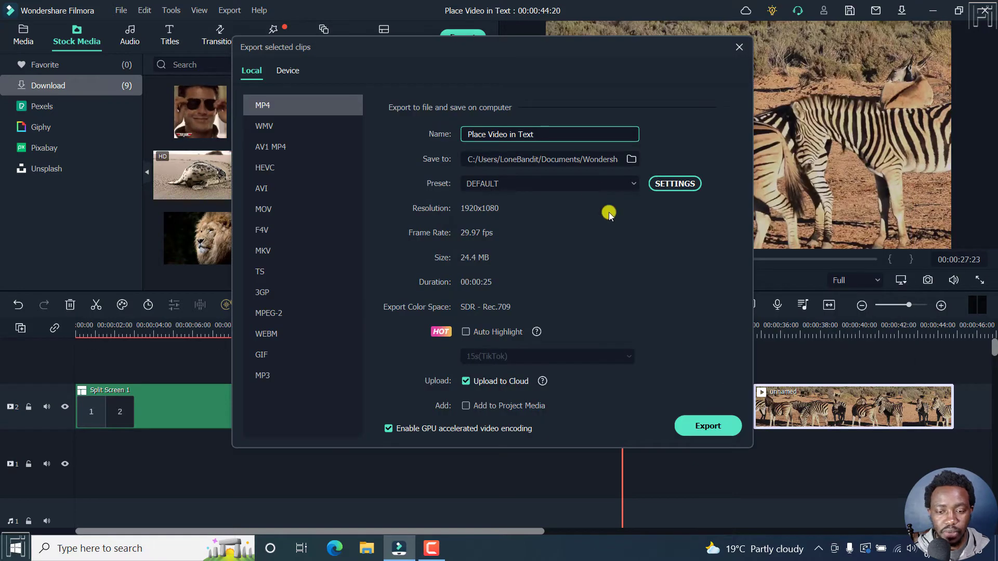
mouse_move(701, 452)
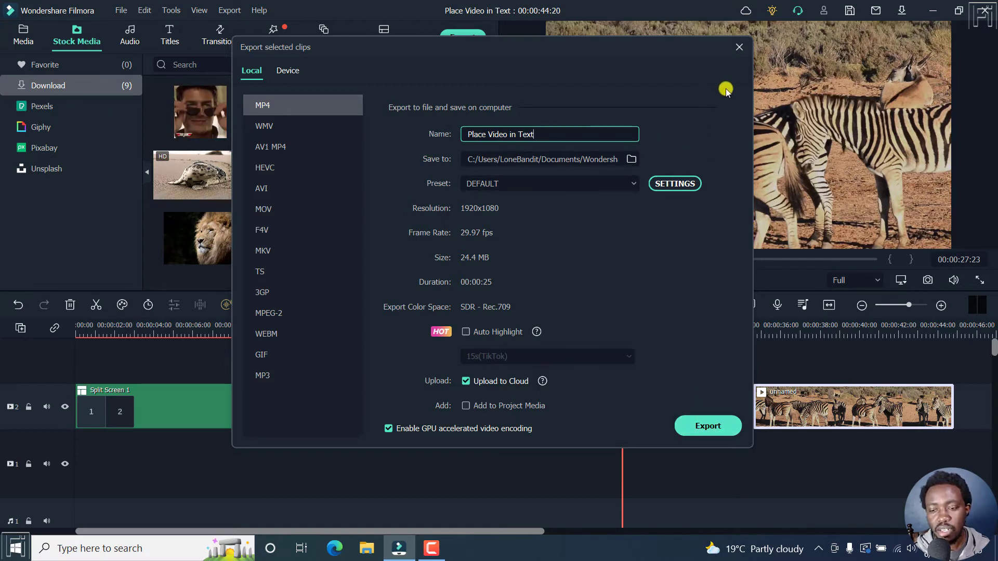
mouse_move(738, 50)
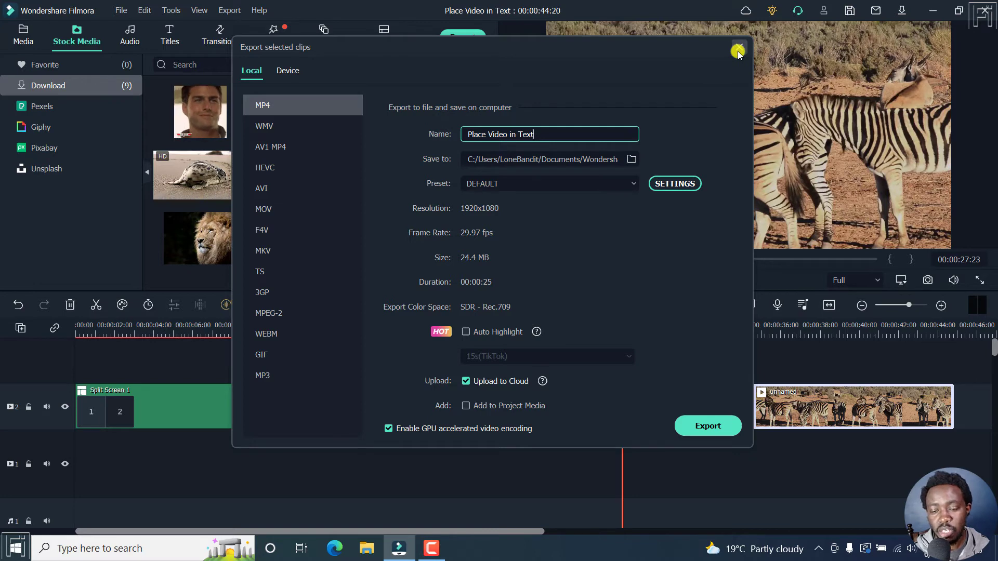
left_click(739, 50)
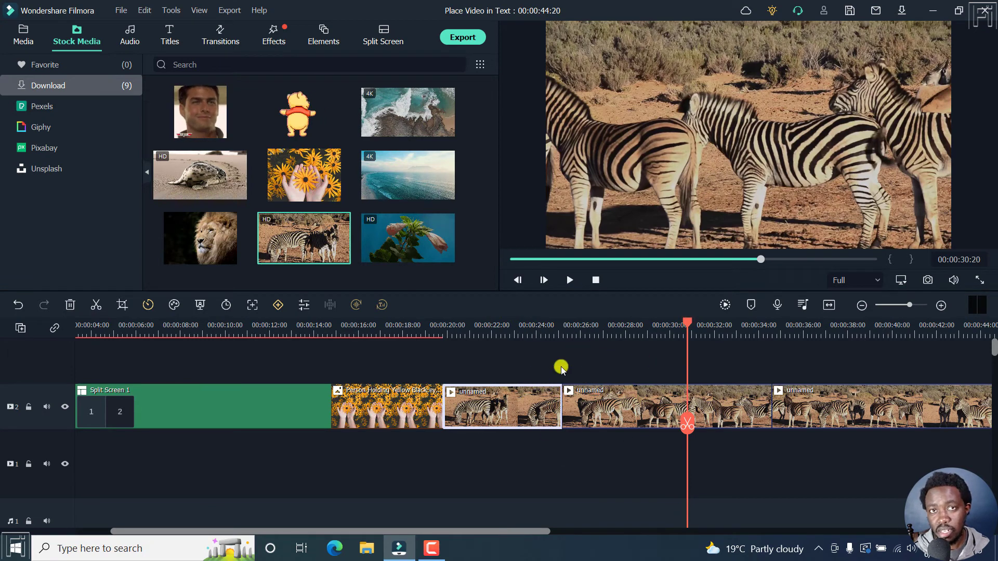
mouse_move(525, 452)
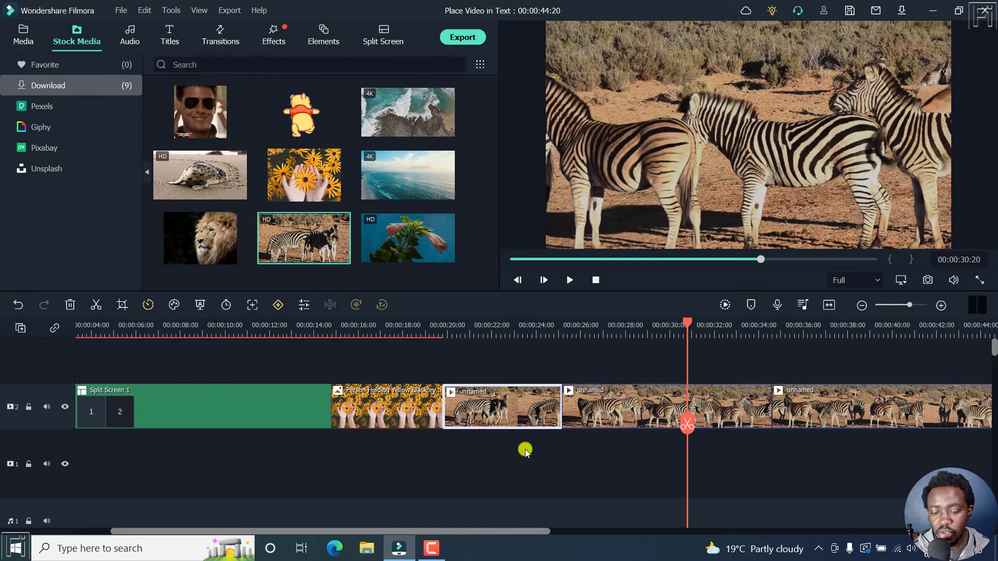
mouse_move(560, 405)
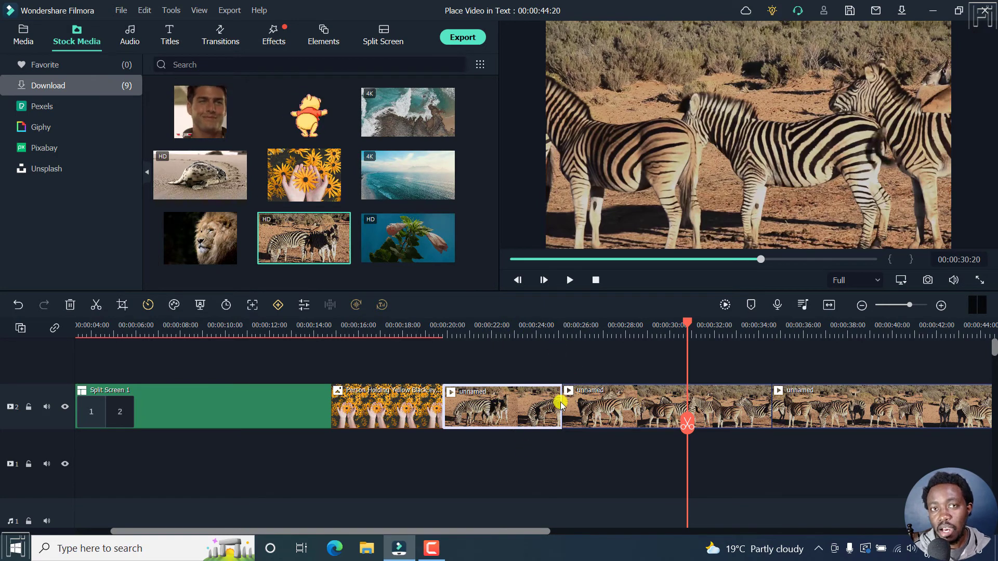